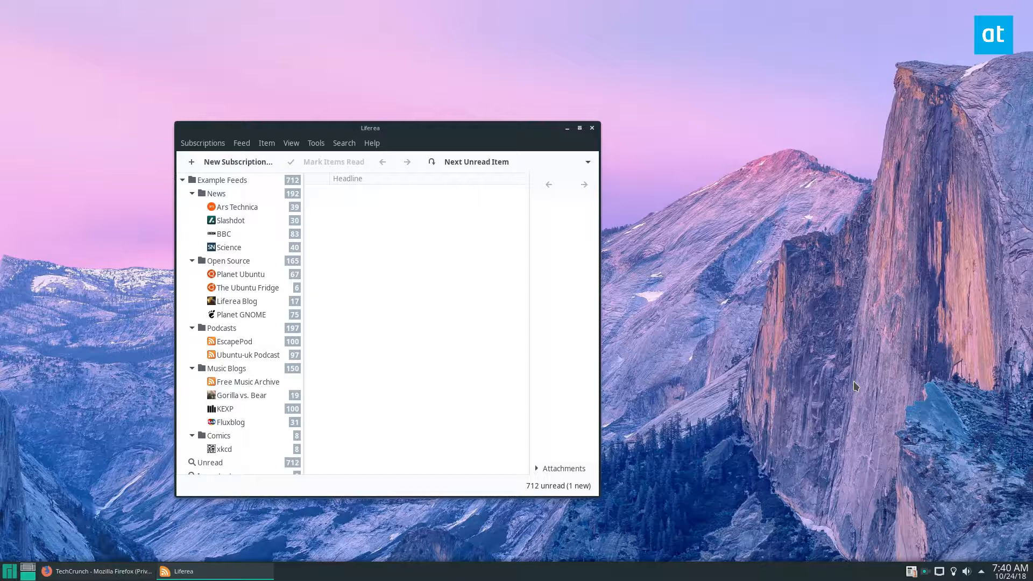
mouse_move(238, 162)
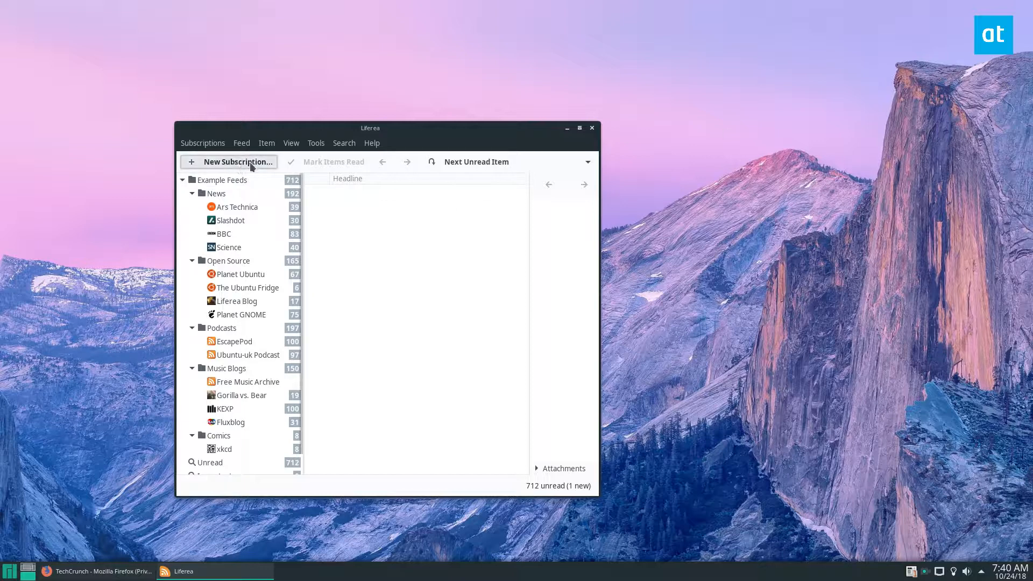
mouse_move(230, 162)
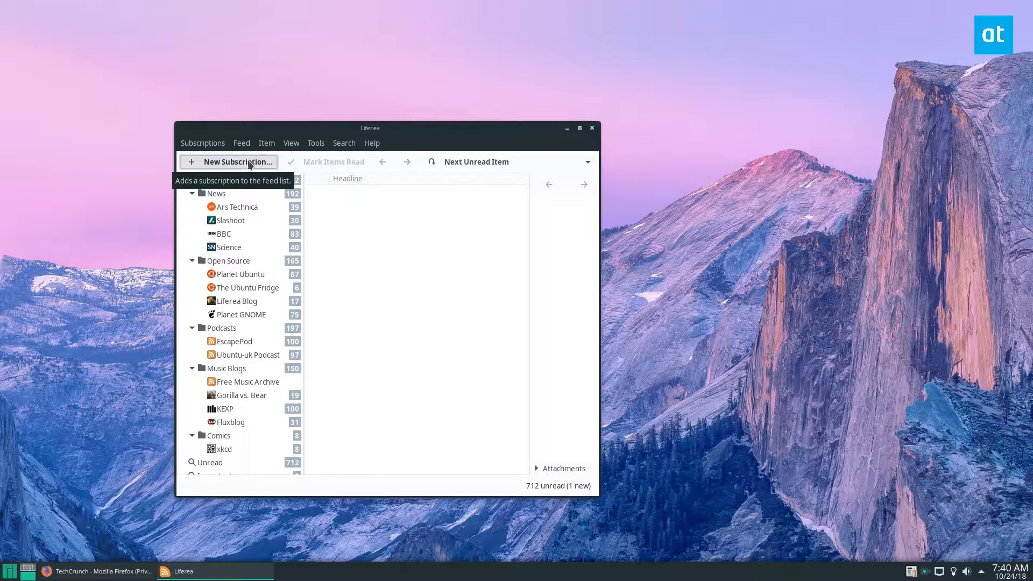
Open the New Subscription dialog from Liferea's toolbar
left_click(231, 161)
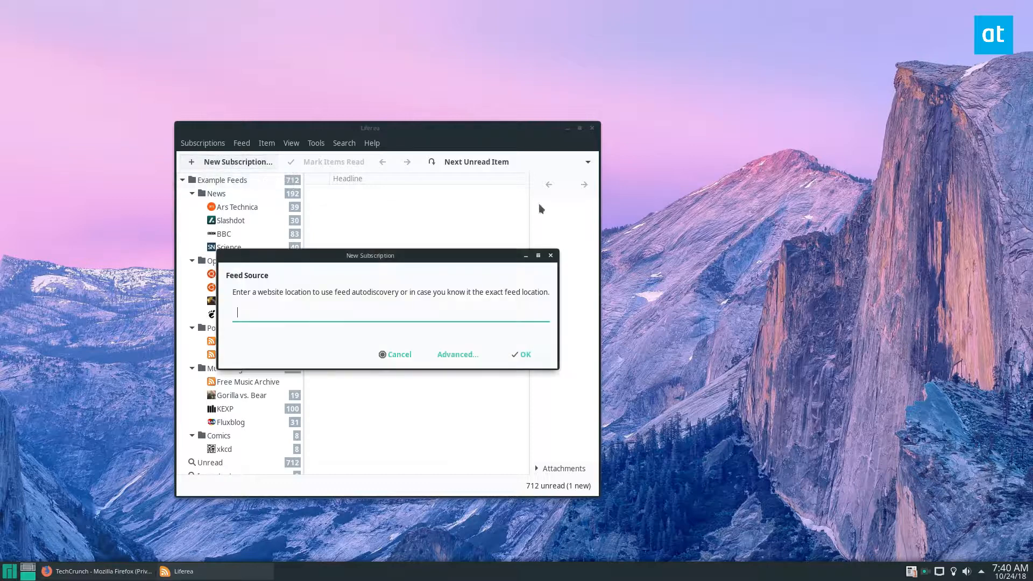
Copy the TechCrunch feed address from Firefox's address bar
left_click(97, 571)
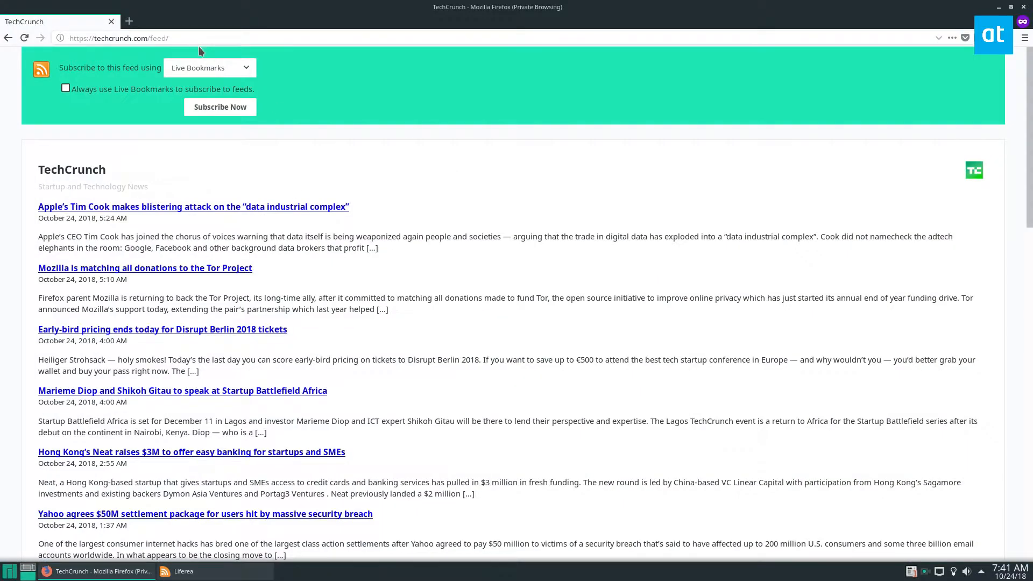
left_click(118, 37)
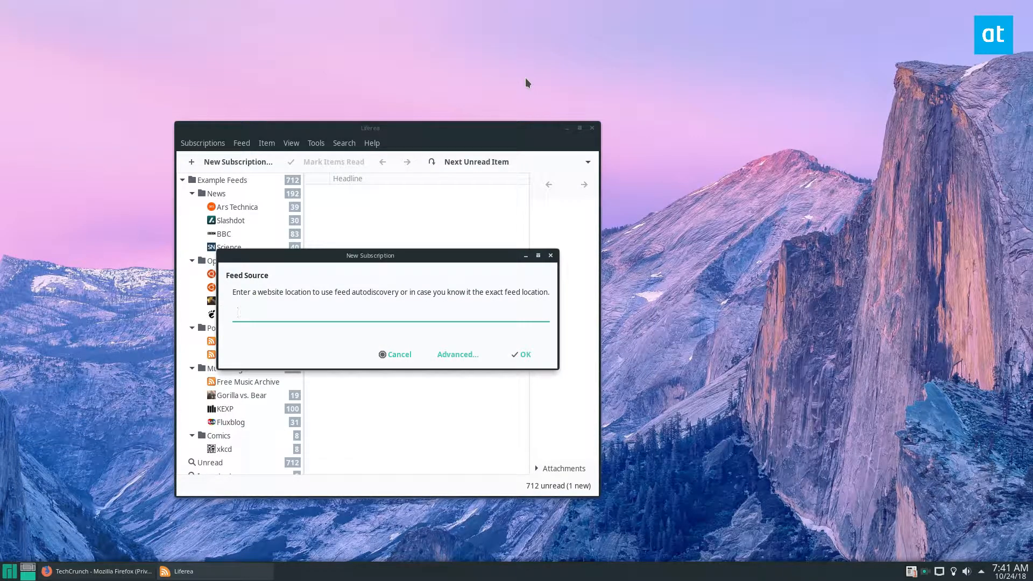
type("https://techcrunch.com/feed/")
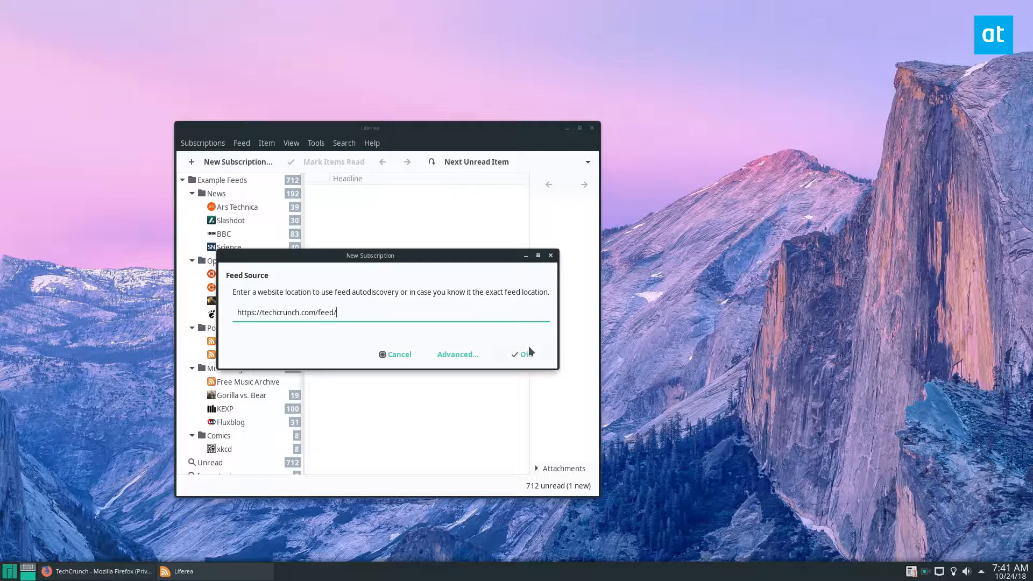
left_click(523, 354)
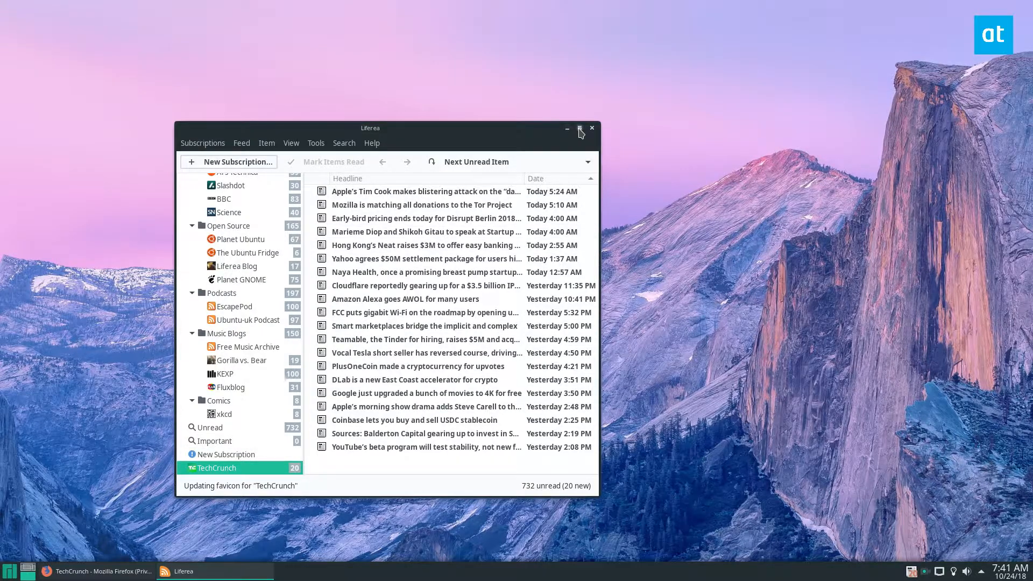
Maximize Liferea and open the Apple Tim Cook TechCrunch article in its own tab
left_click(580, 129)
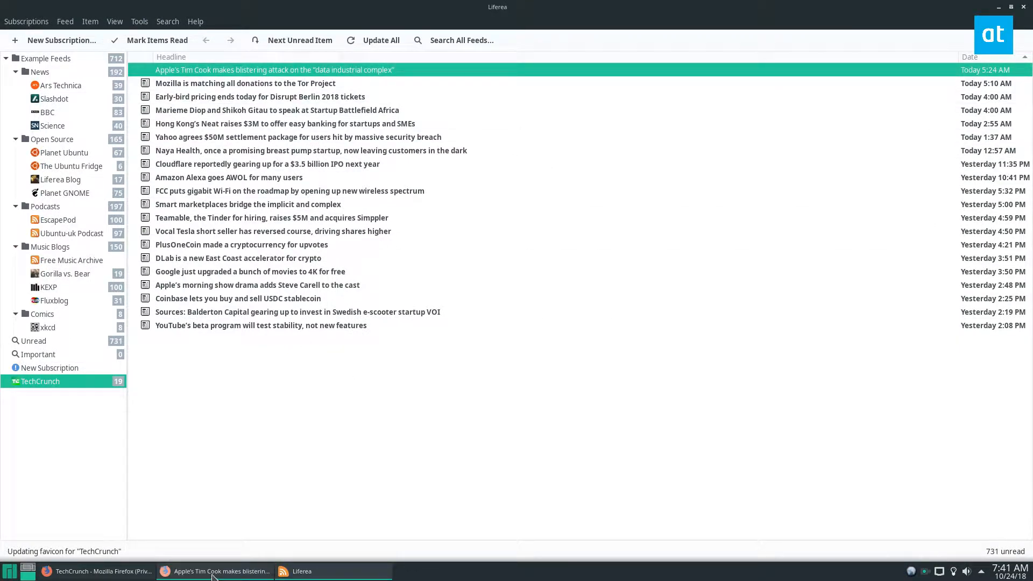
left_click(218, 571)
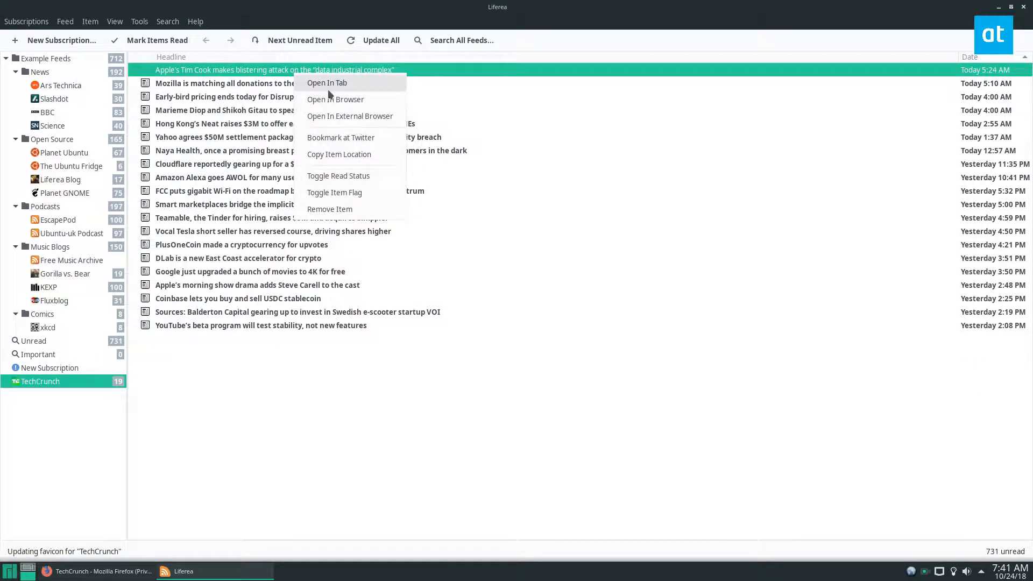
left_click(326, 83)
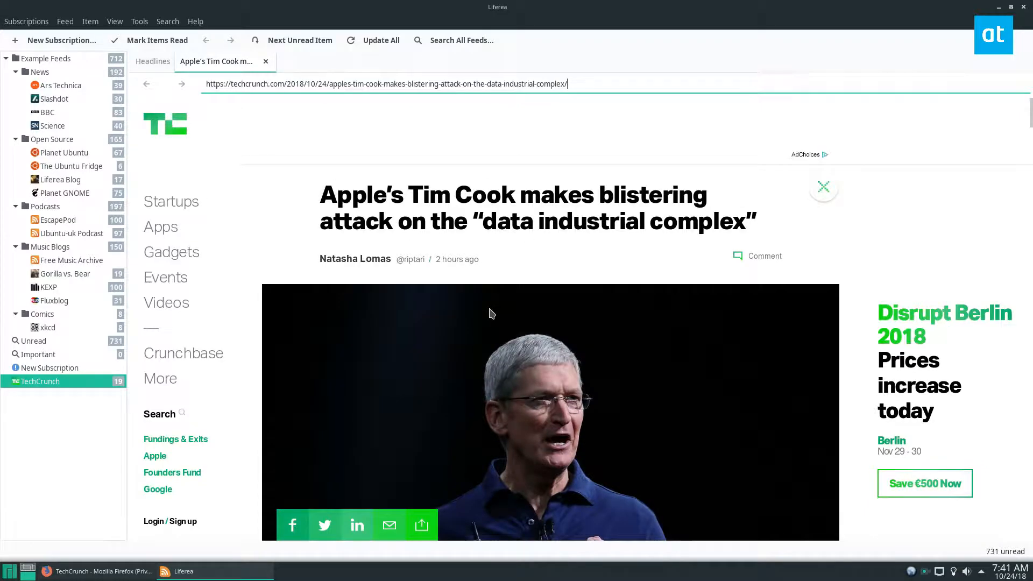
right_click(270, 91)
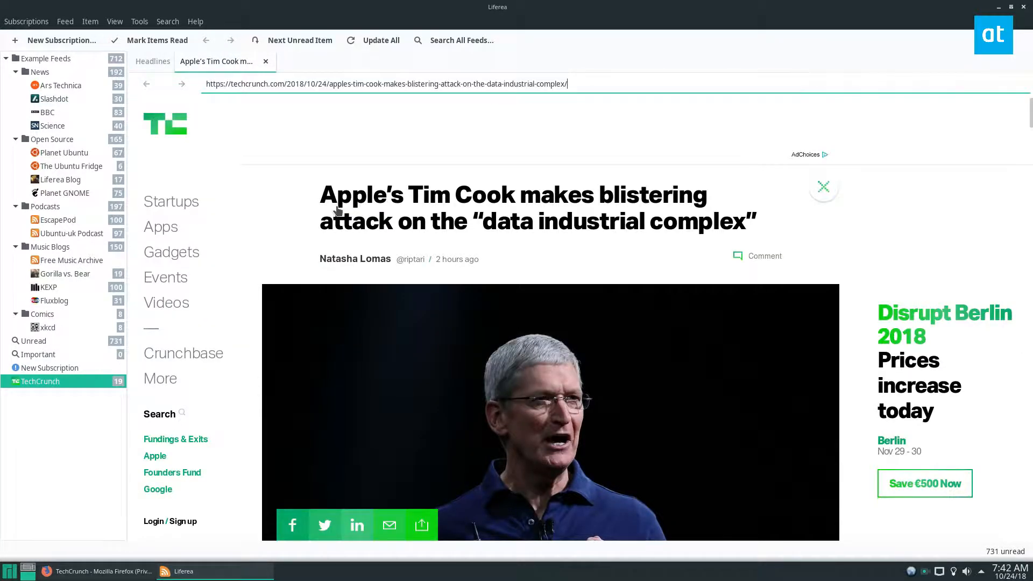
Scroll through the Tim Cook article, then show the News folder's headlines
left_click(153, 62)
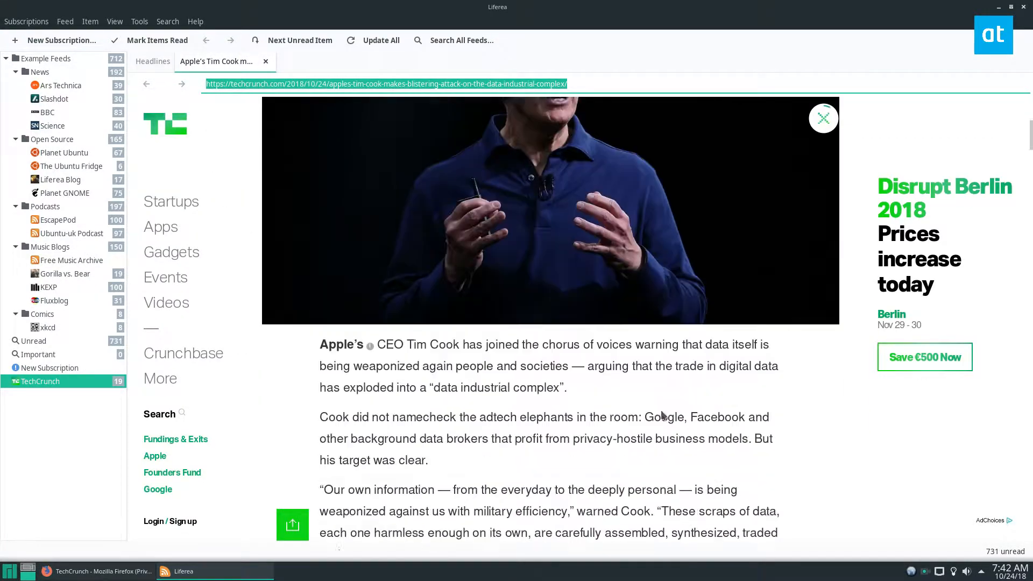
scroll("down", 3)
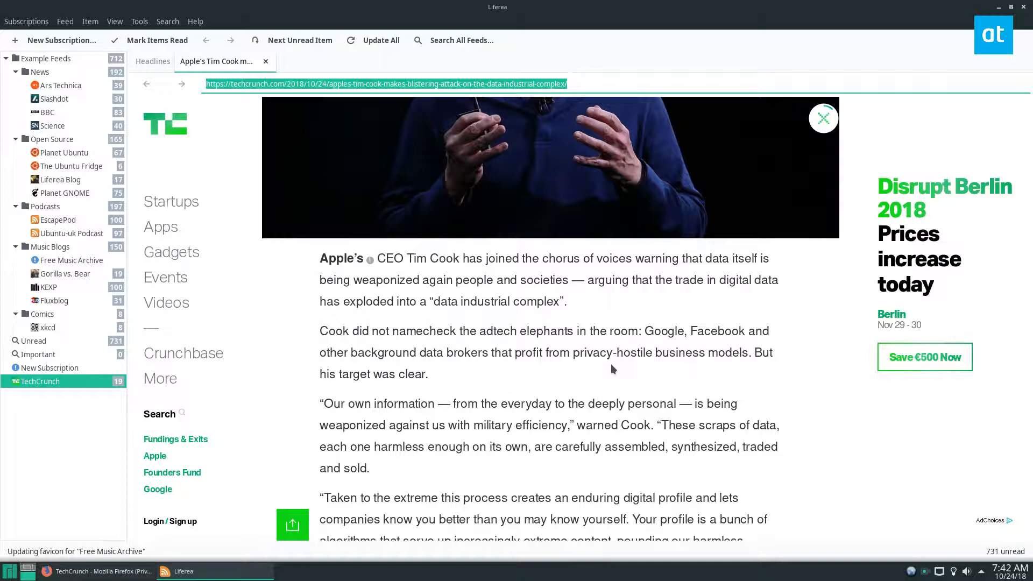
scroll("up", 3)
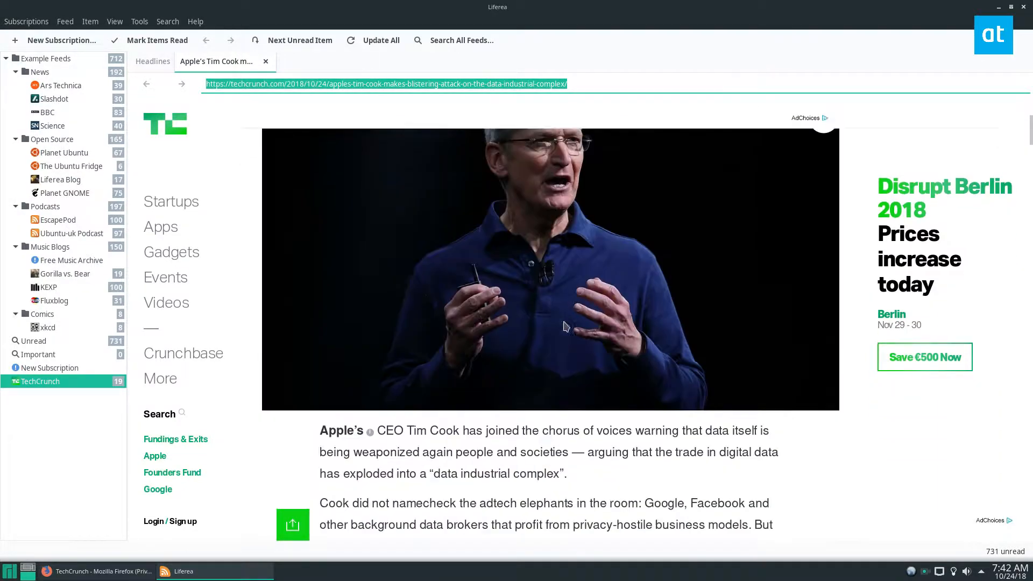
scroll("down", 3)
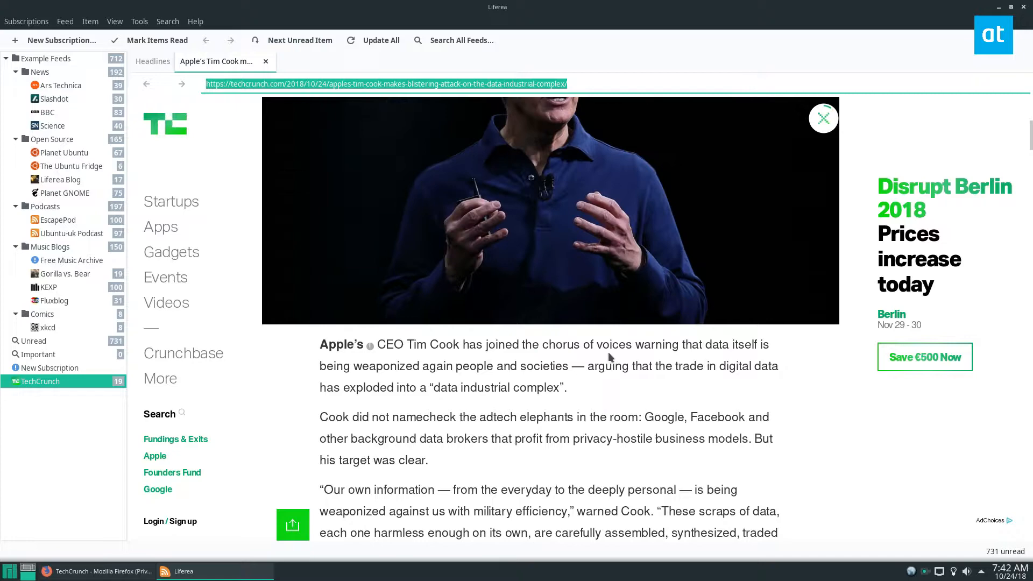
left_click(153, 61)
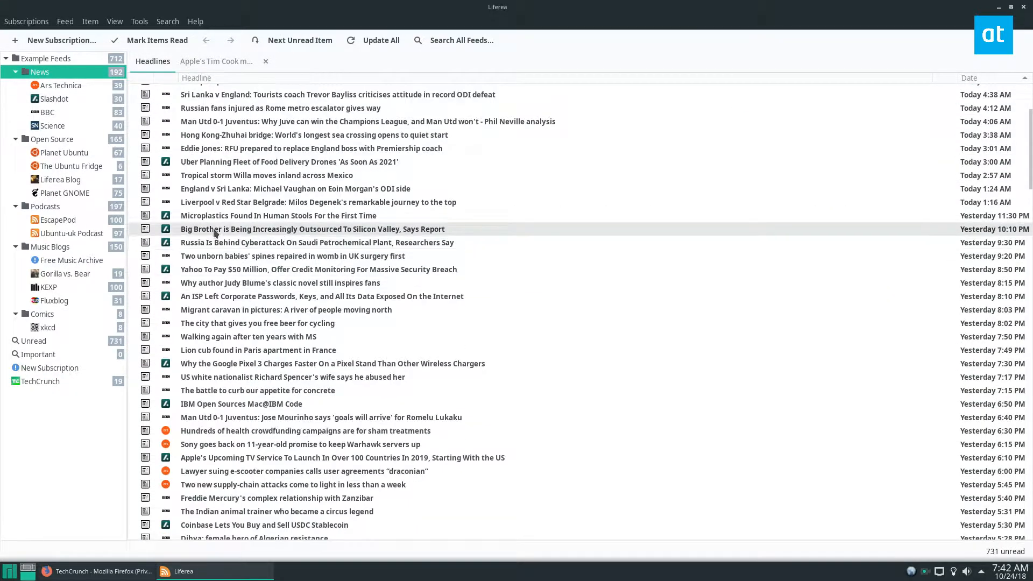
Open the BBC Indian animal trainer story in a new tab and return to headlines
scroll("down", 3)
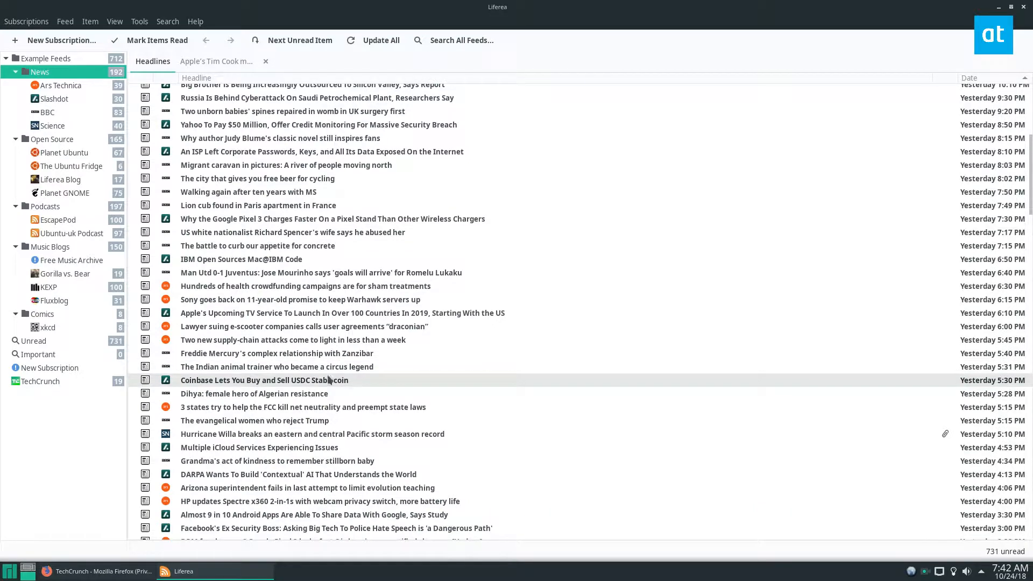
right_click(264, 380)
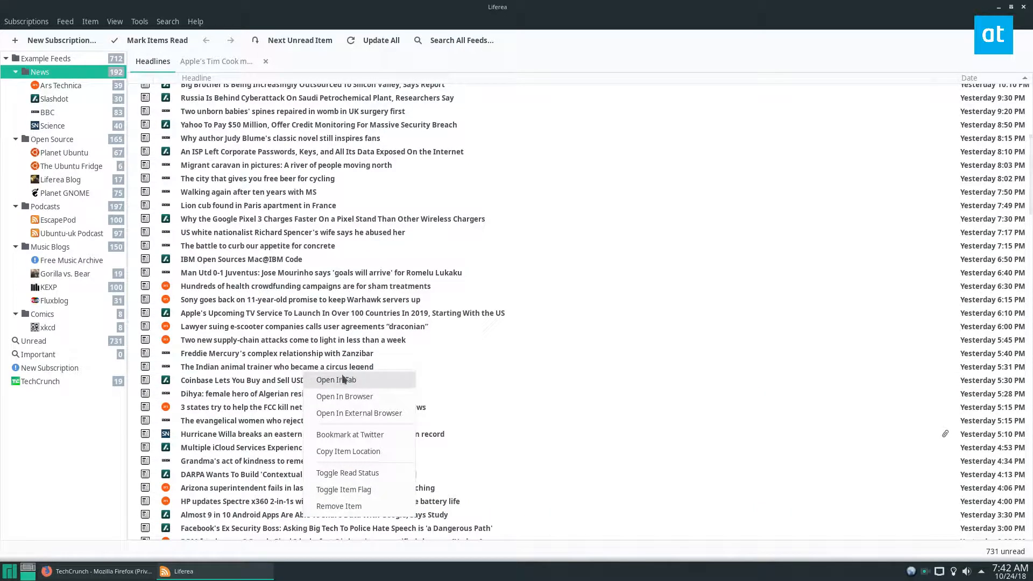
left_click(335, 379)
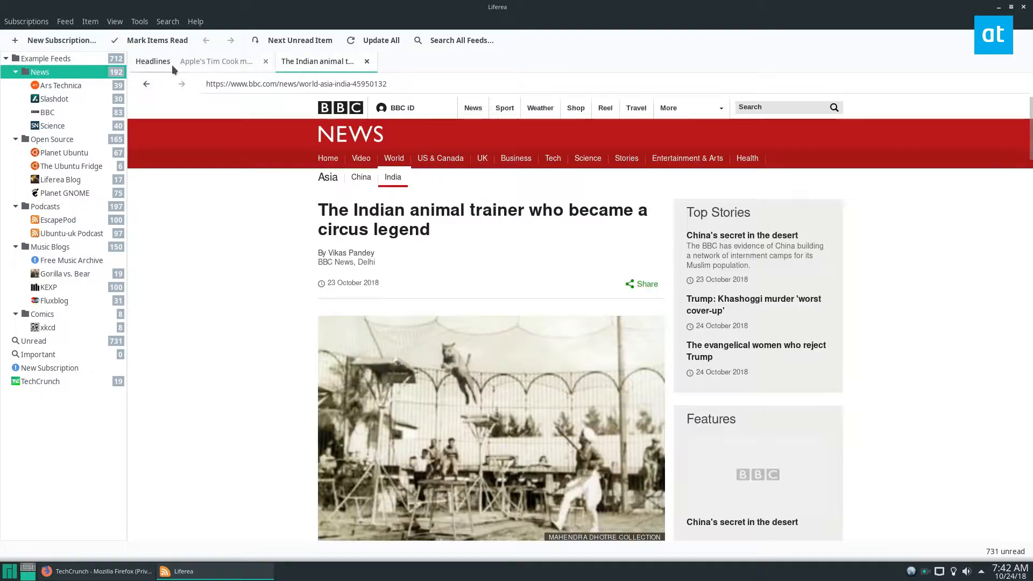
left_click(152, 61)
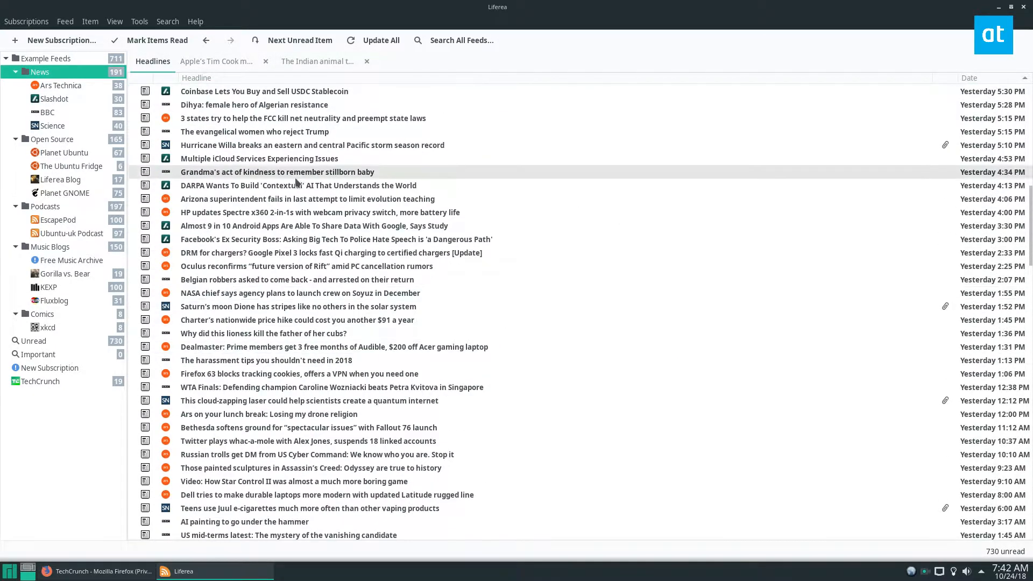
Show the Ubuntu-uk Podcast episodes and open the Thirty-One Dates episode
scroll("down", 3)
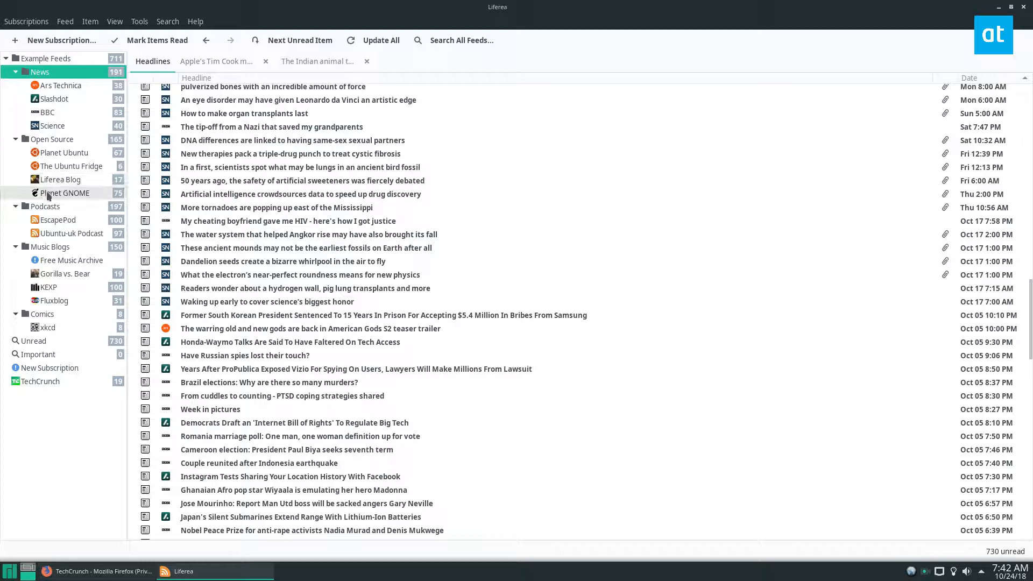
left_click(71, 233)
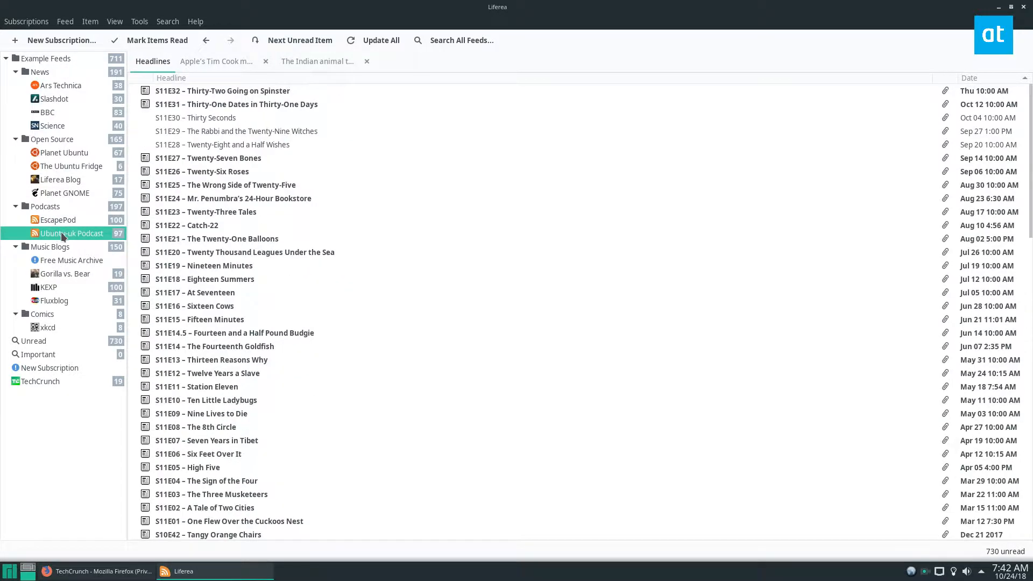
left_click(208, 158)
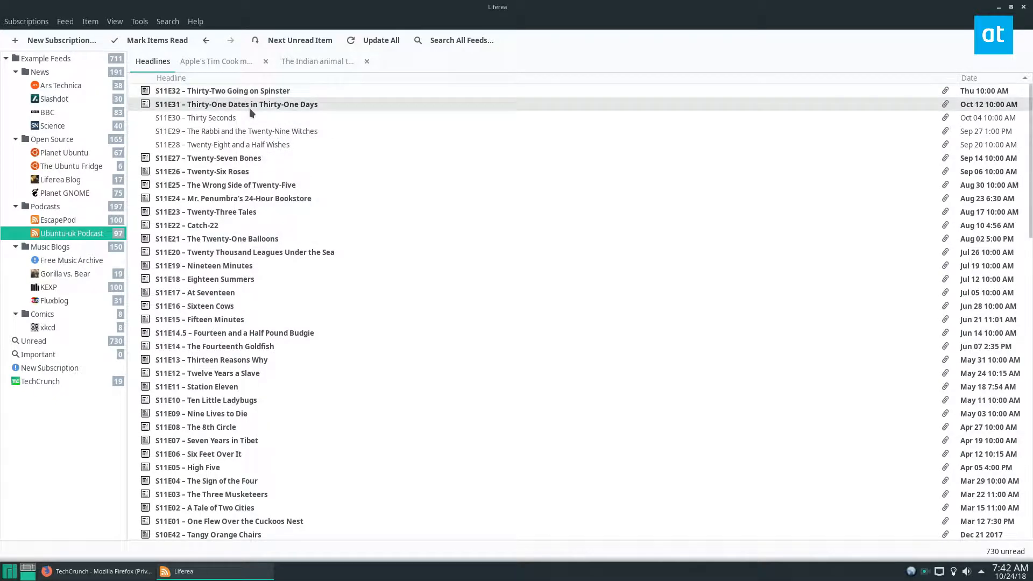
left_click(1009, 7)
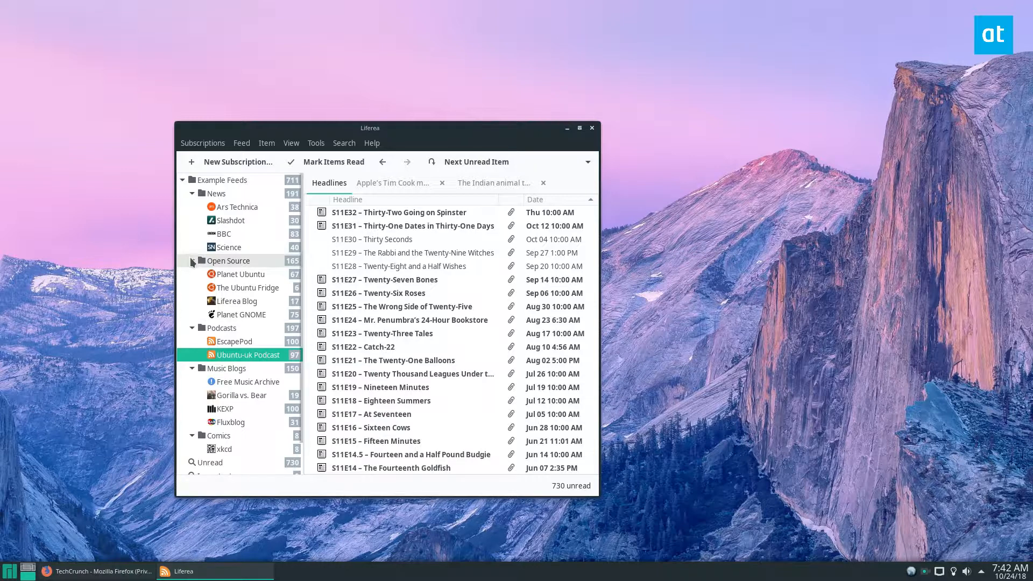
Collapse the News, Open Source, Music Blogs, Comics and Podcasts folders
left_click(191, 194)
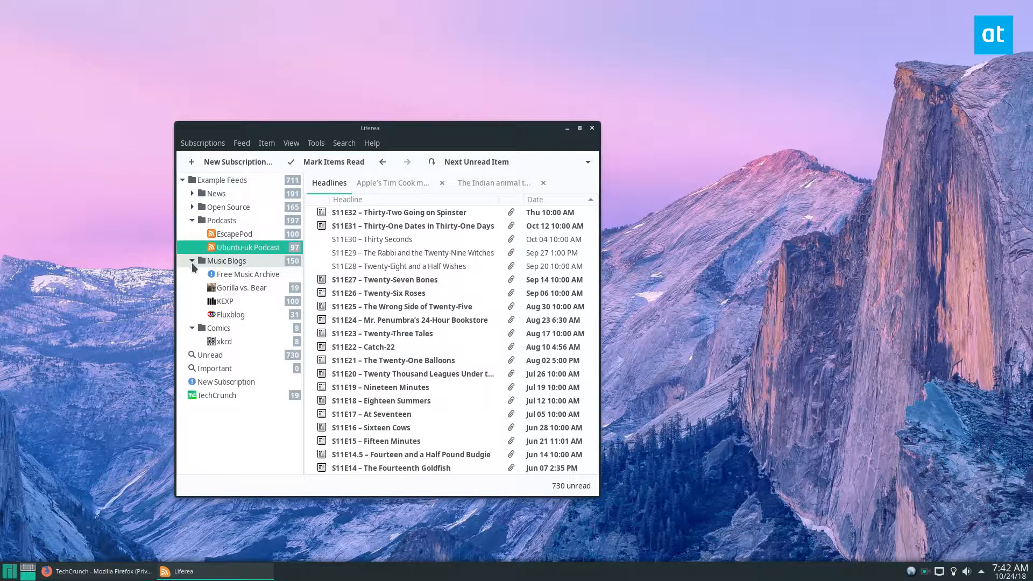
left_click(193, 260)
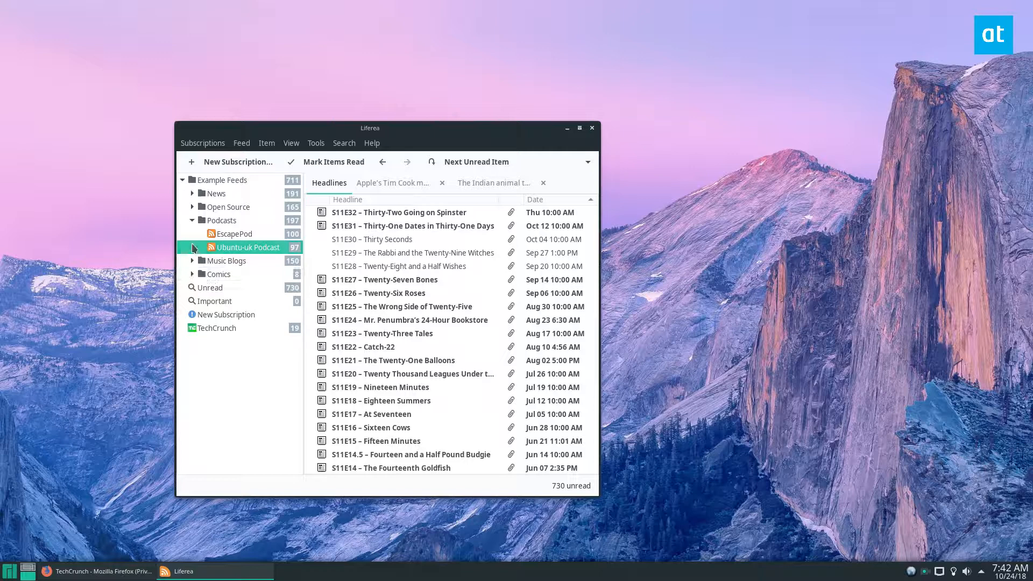
left_click(221, 220)
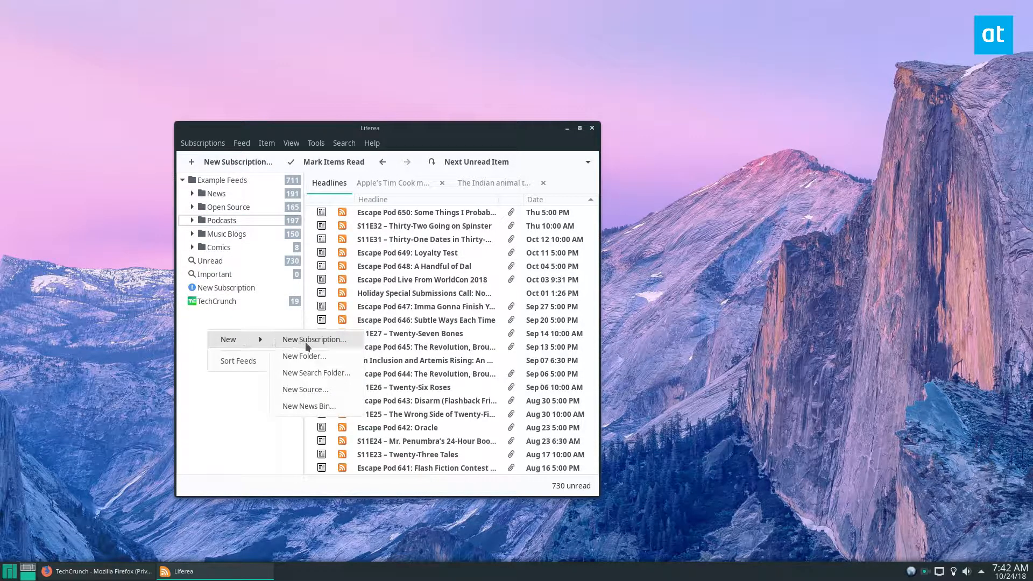
Create a Techcrunch folder under Podcasts and move the TechCrunch feed into it
left_click(303, 356)
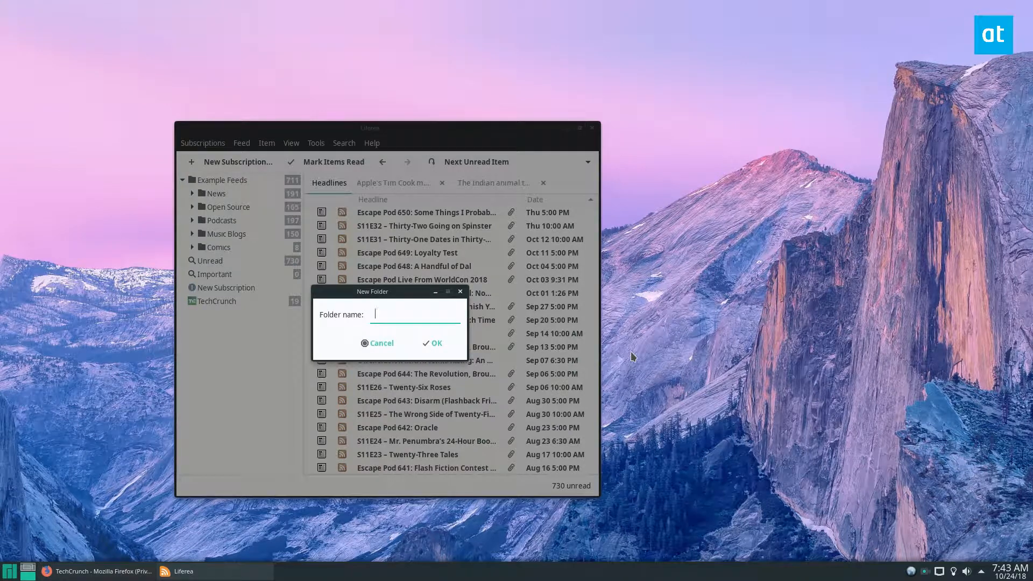
type("Techcr")
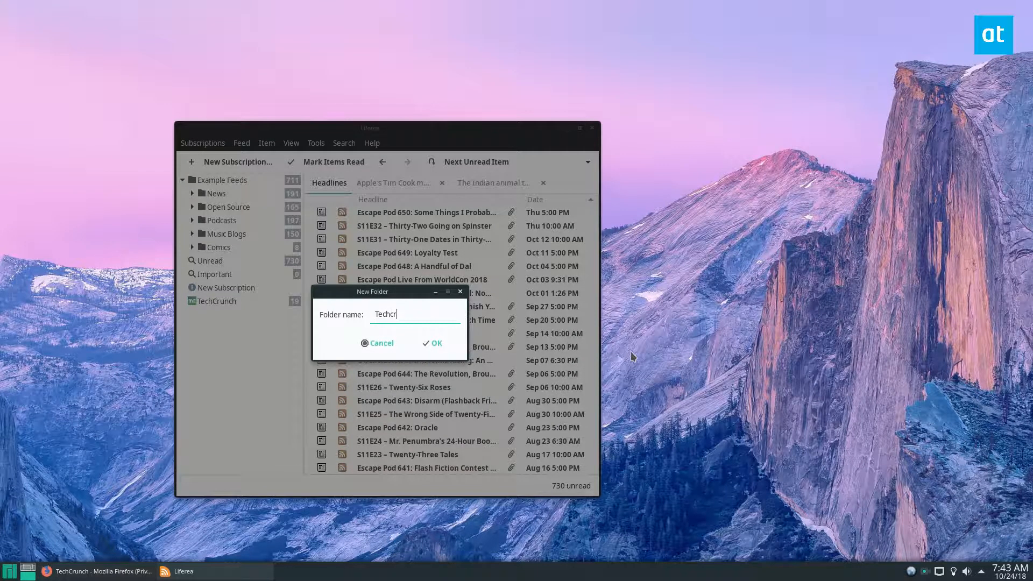
left_click(435, 344)
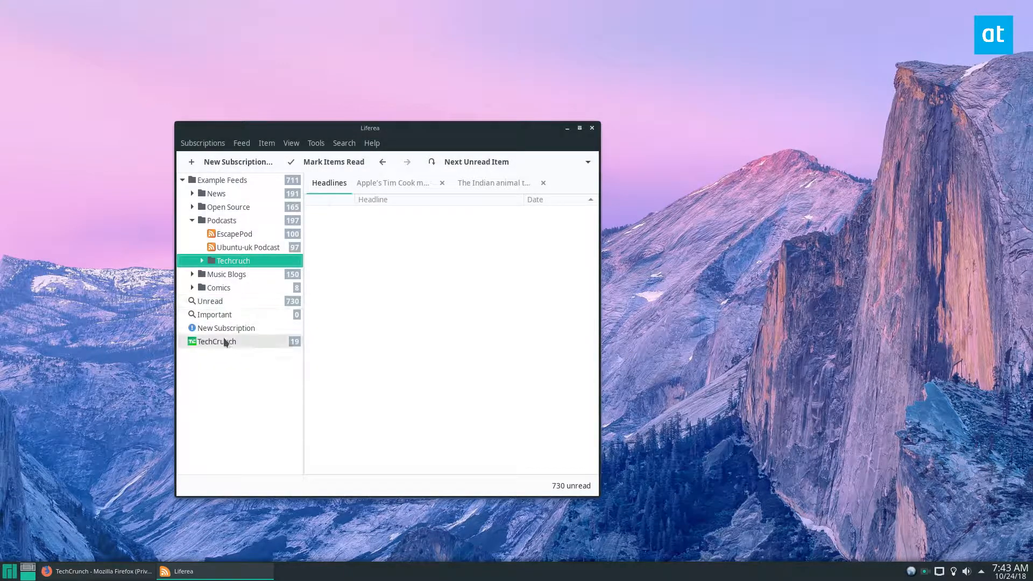
left_click(217, 355)
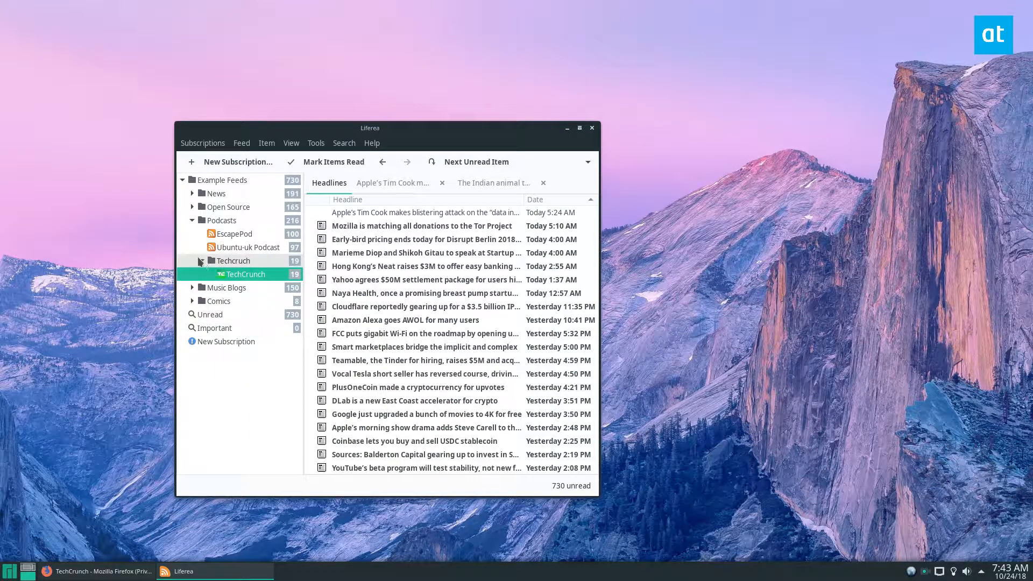
Delete the TechCrunch feed, then the News and Open Source folders with their contents
left_click(200, 261)
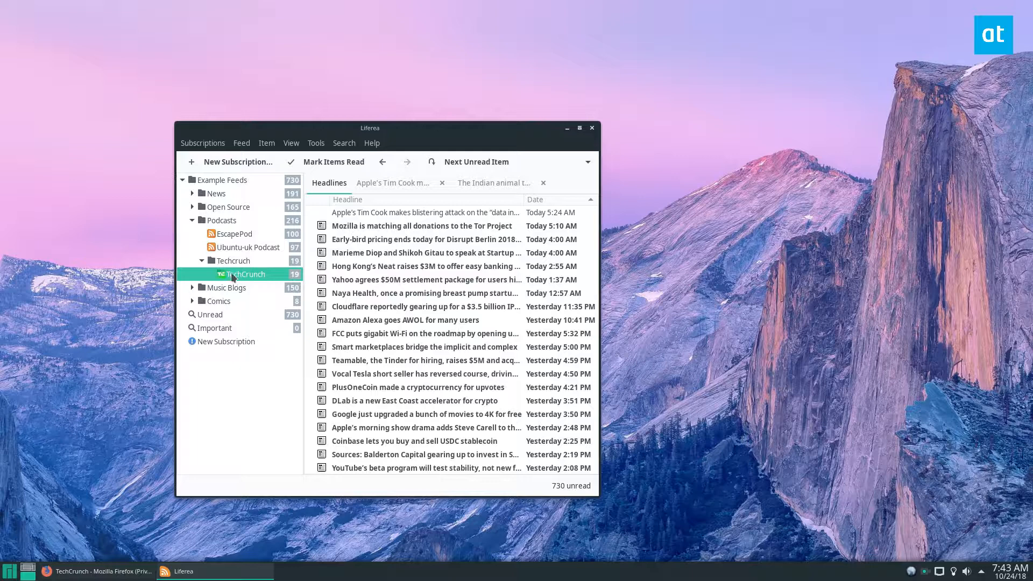
right_click(245, 260)
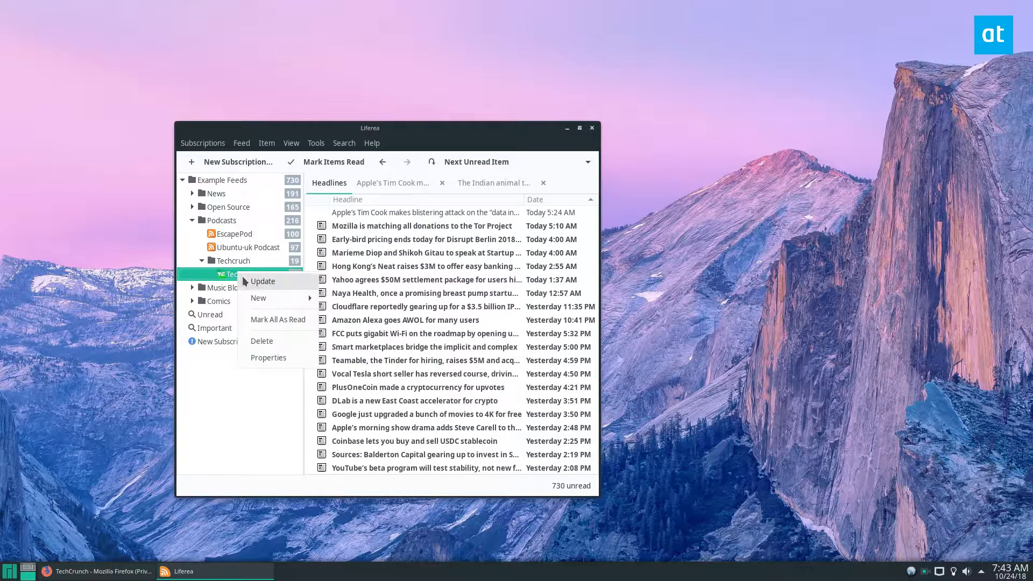
mouse_move(262, 341)
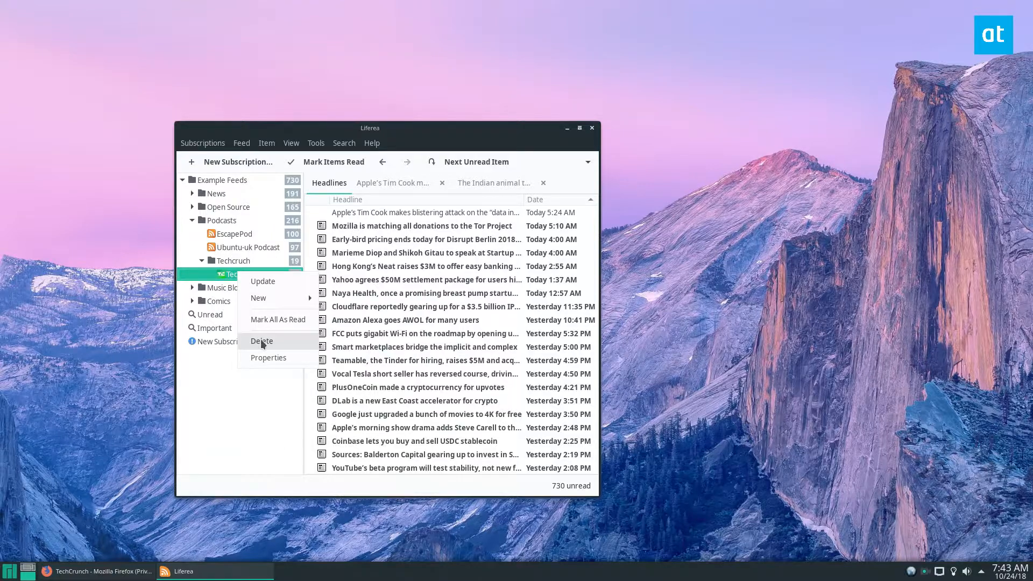
left_click(262, 341)
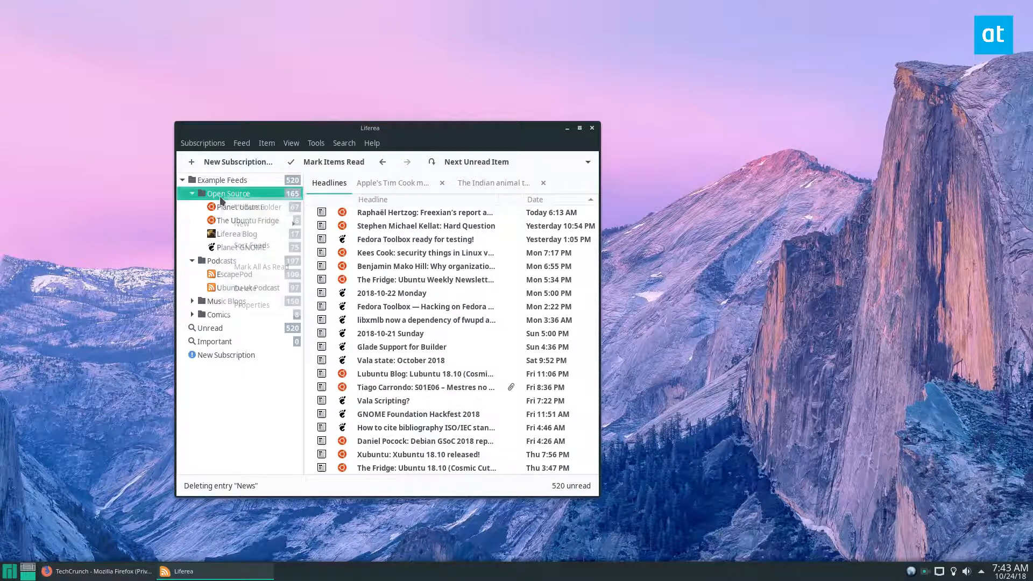
left_click(243, 288)
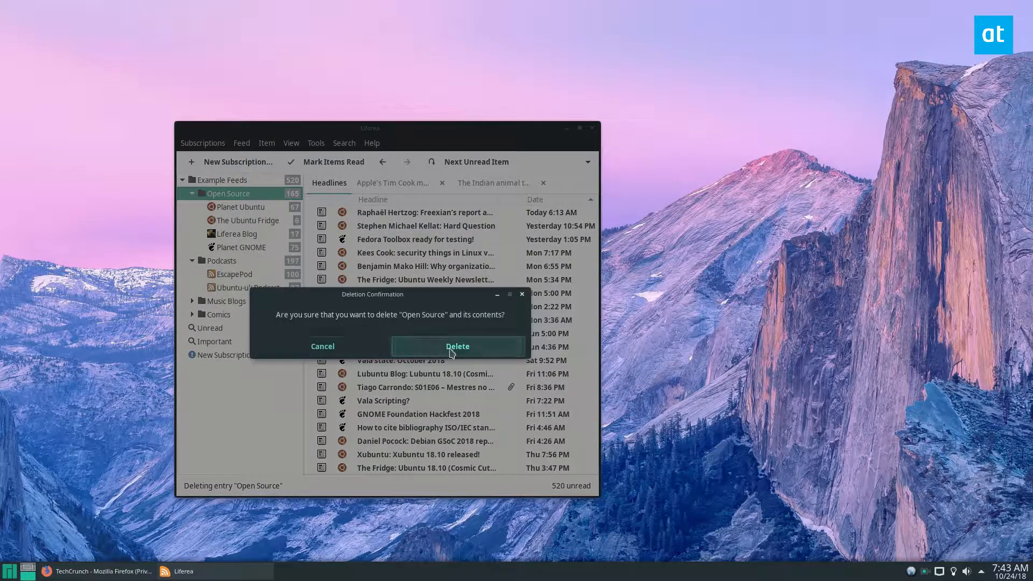
left_click(456, 346)
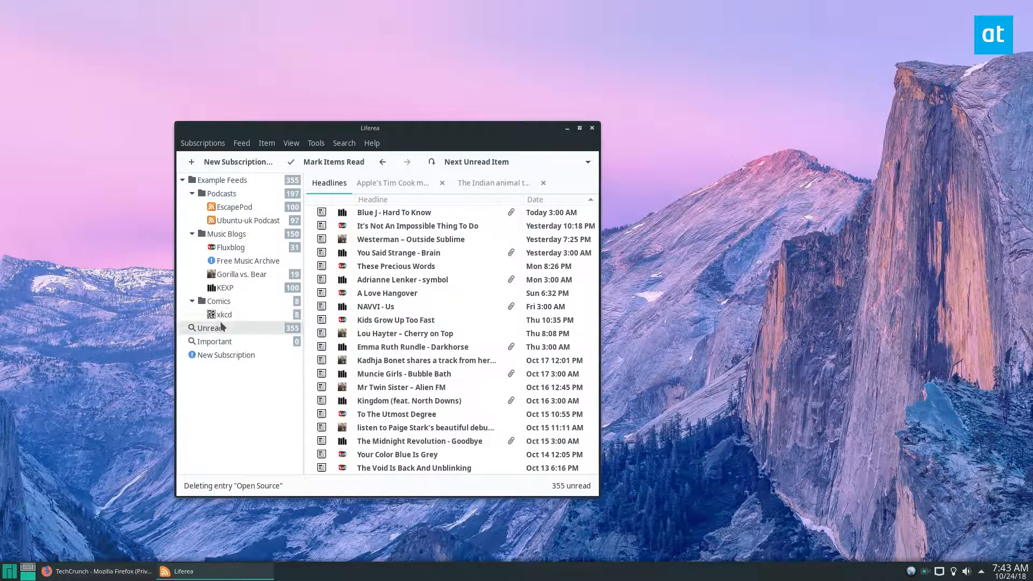
mouse_move(285, 121)
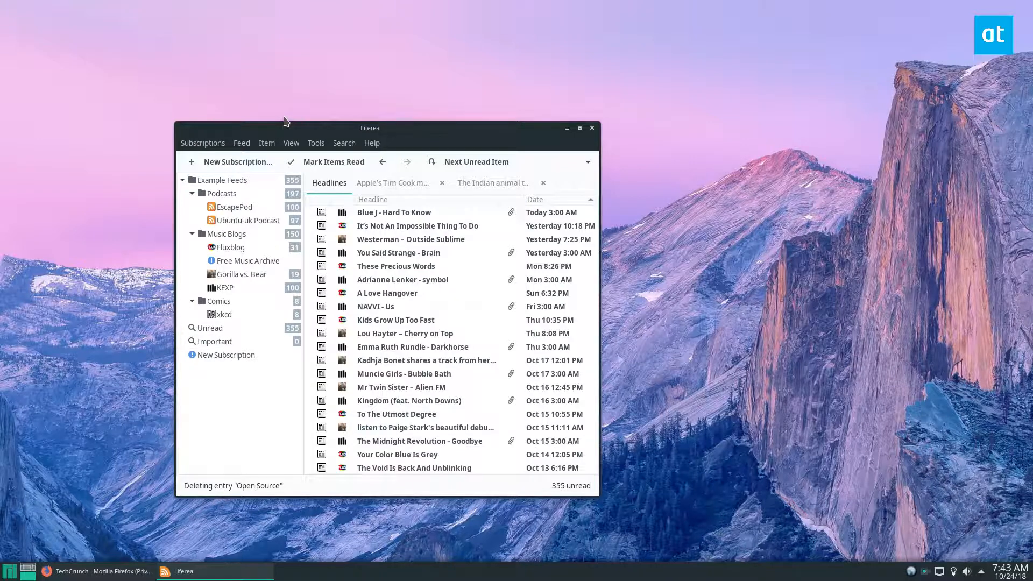
mouse_move(325, 170)
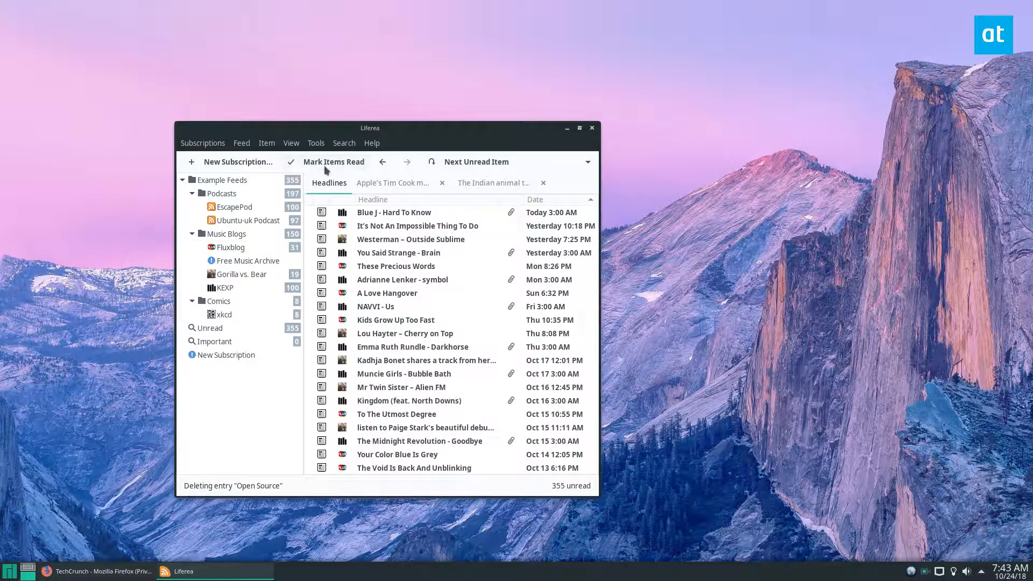
Mark music blog, EscapePod and Ubuntu-uk Podcast items read, then show xkcd headlines
left_click(334, 161)
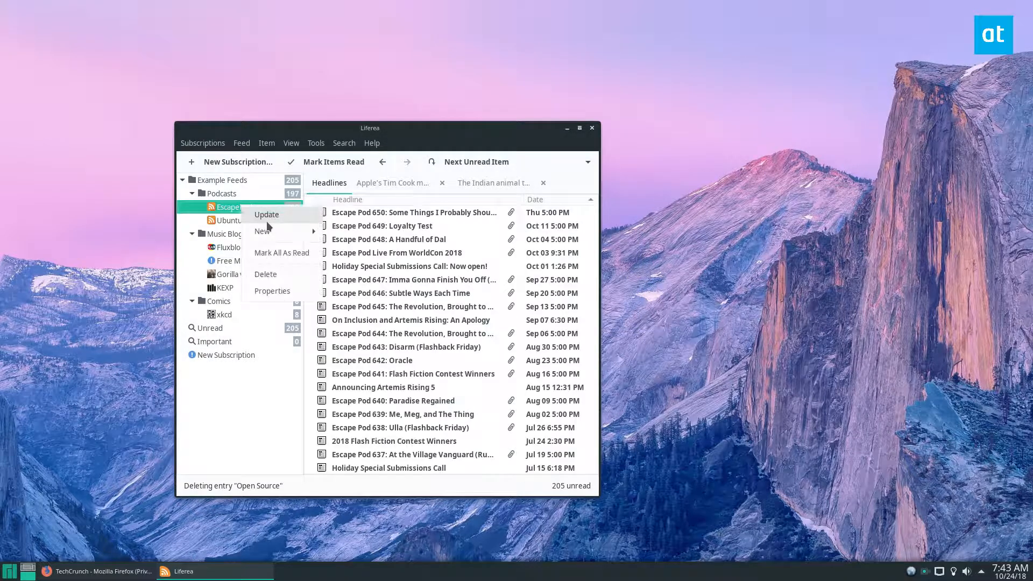
mouse_move(281, 252)
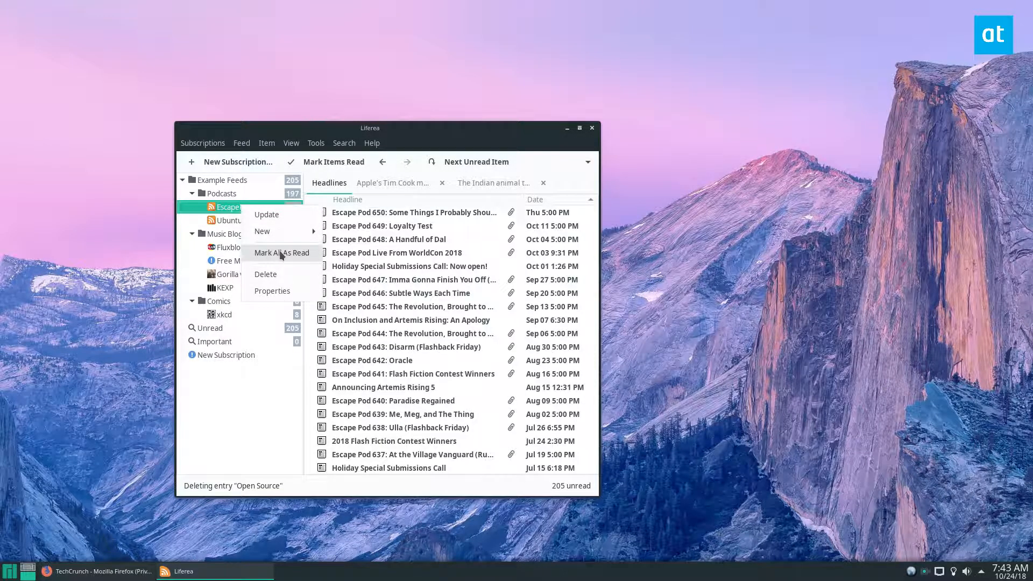
left_click(282, 253)
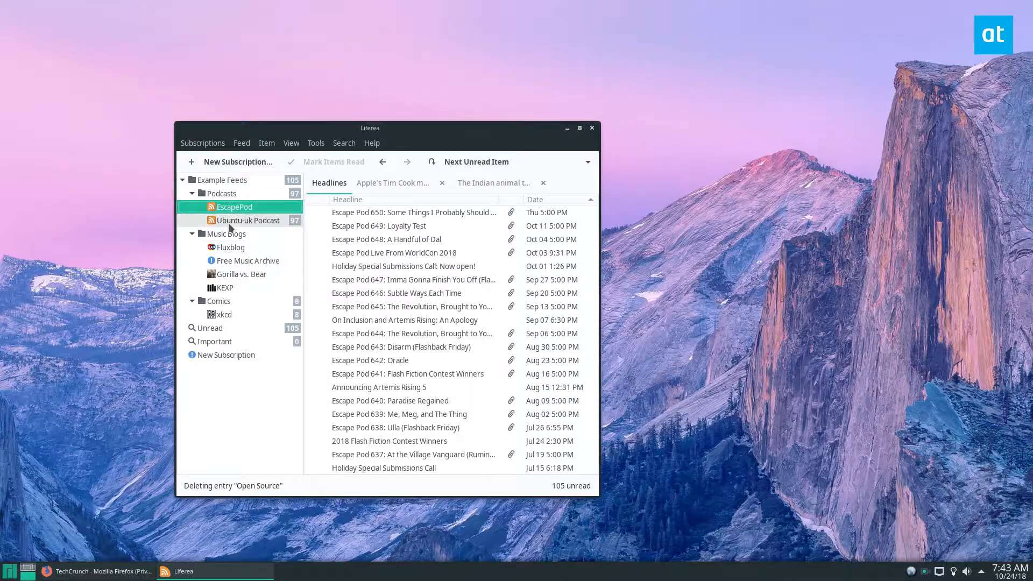
left_click(249, 220)
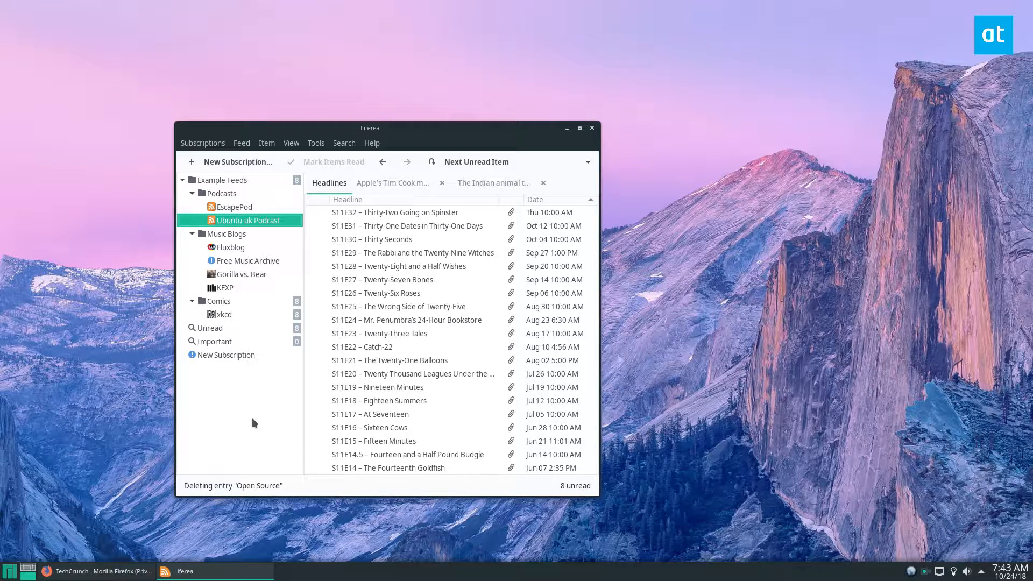
left_click(223, 314)
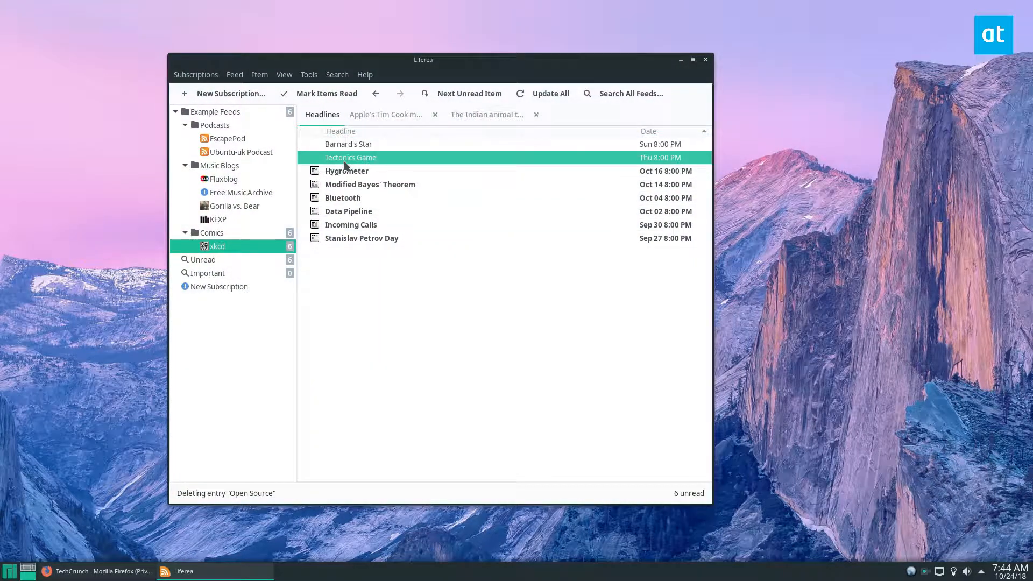
Open the xkcd comic 'Tectonics Game' in the internal browser and scroll through it
right_click(351, 157)
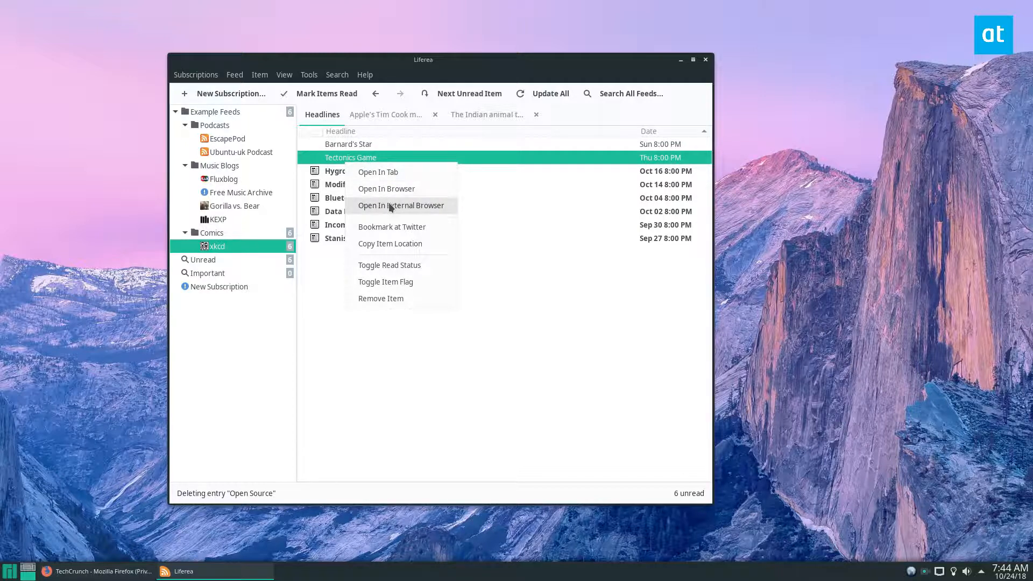
left_click(630, 93)
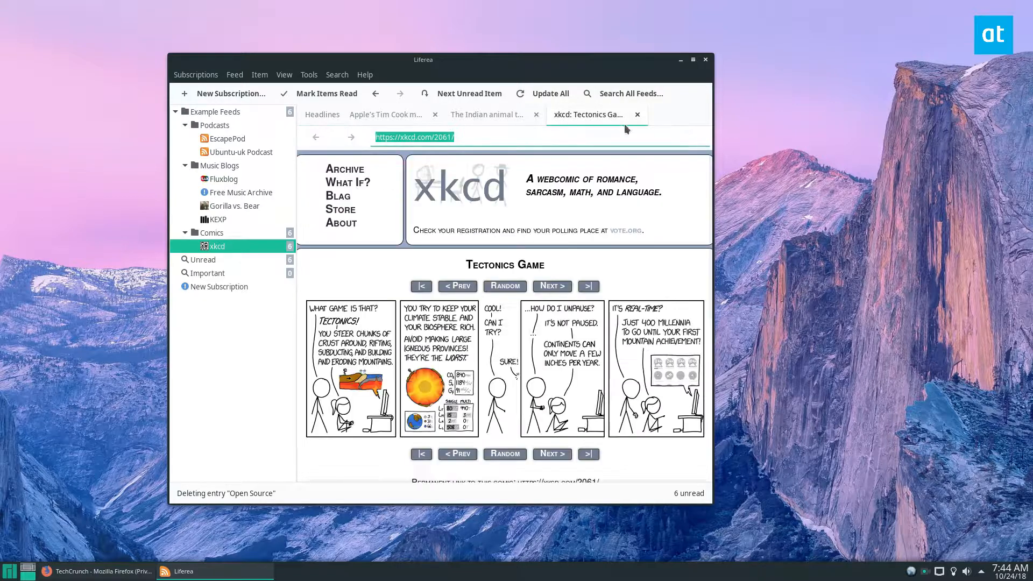
scroll("down", 3)
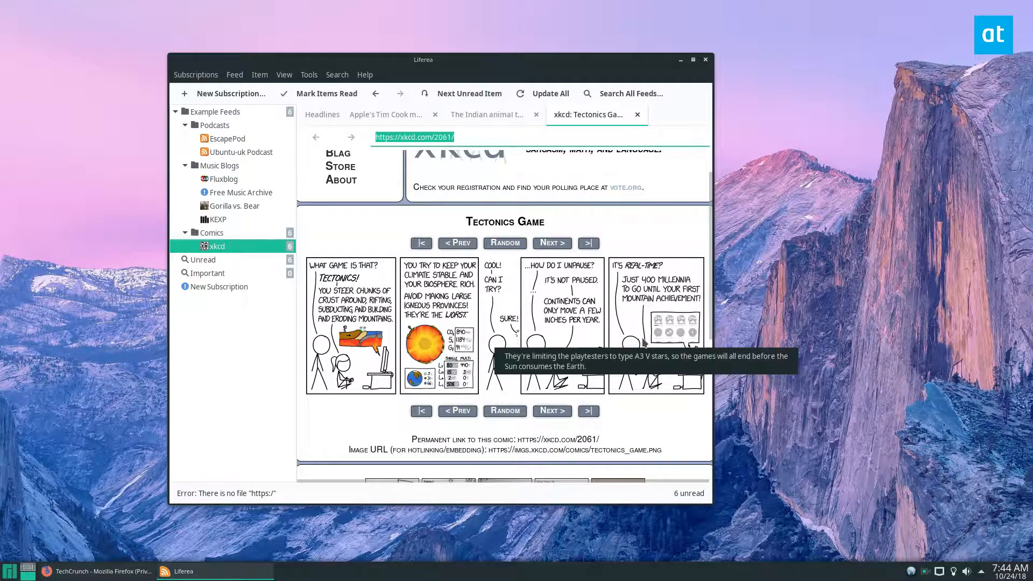